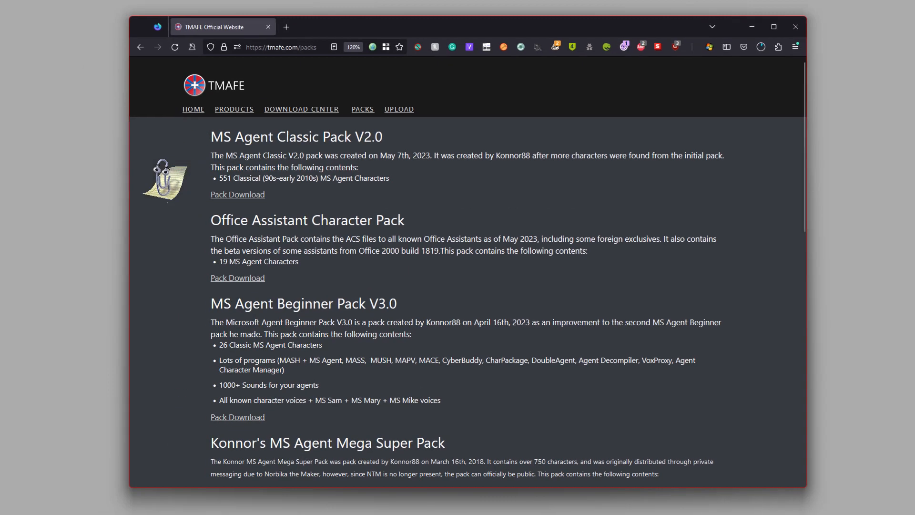
mouse_move(164, 179)
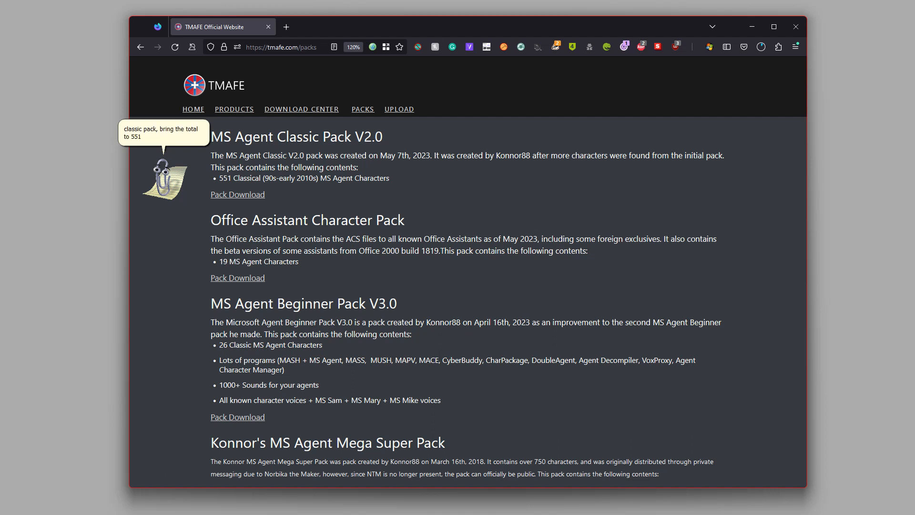
mouse_move(164, 178)
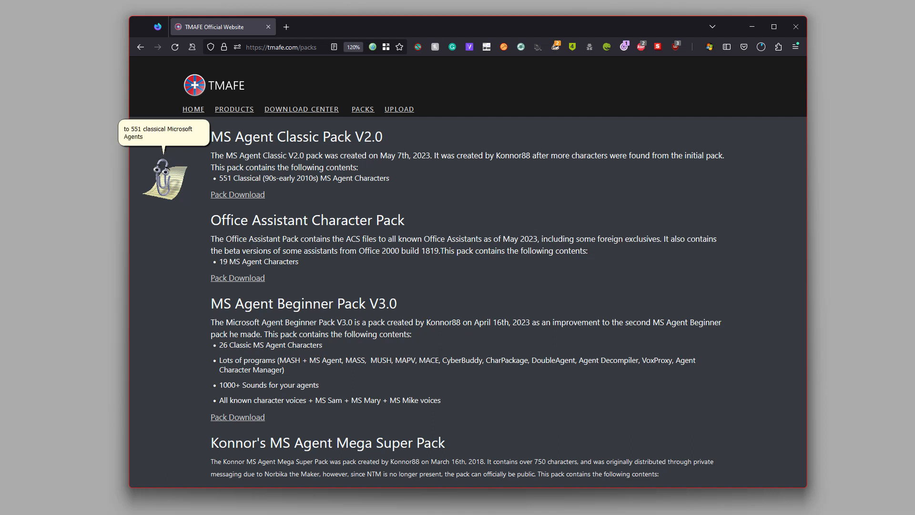